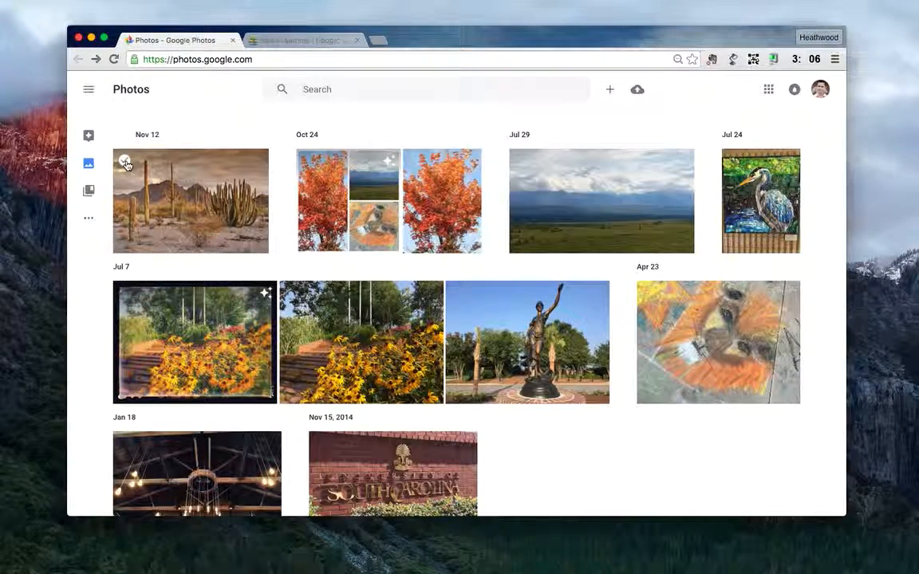
- Select the desert cactus photo and the yellow flowers photo for sharing
click(124, 161)
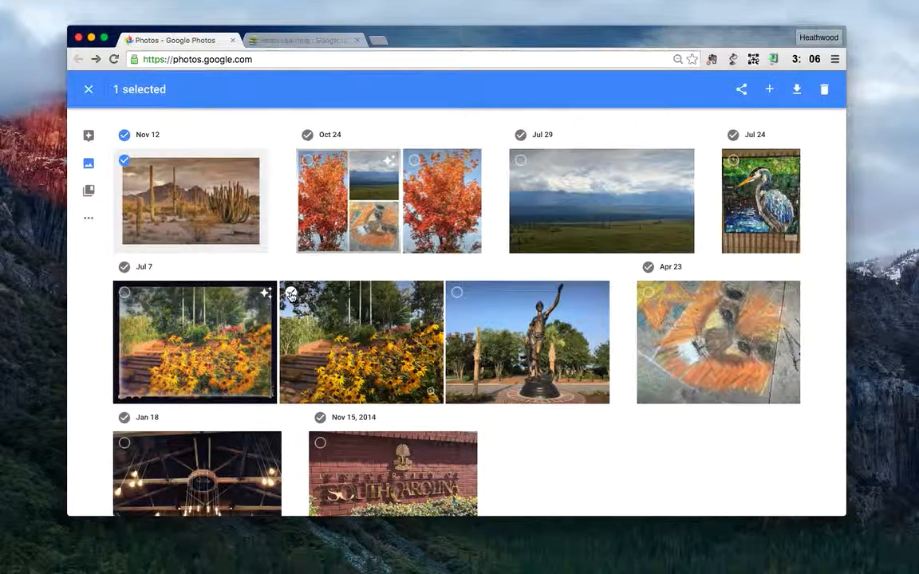
click(647, 294)
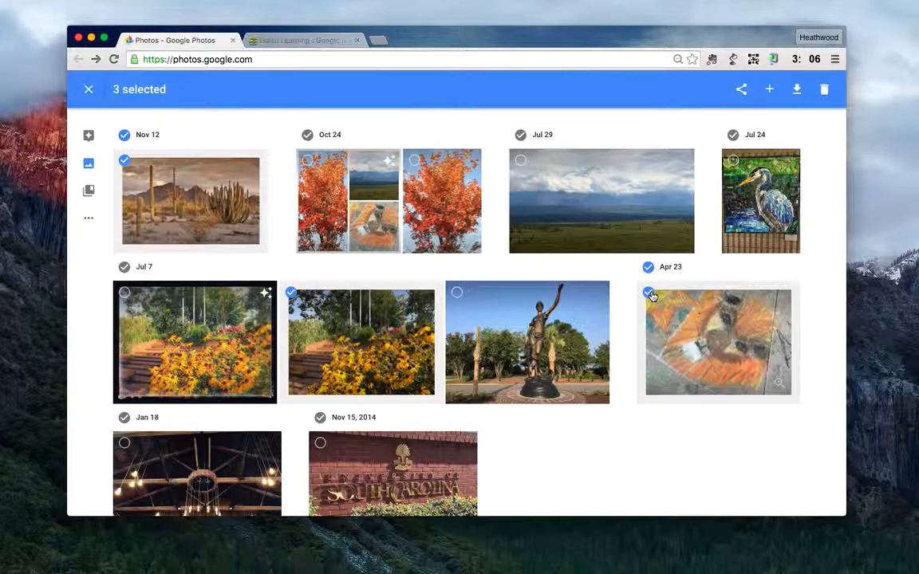
mouse_move(805, 102)
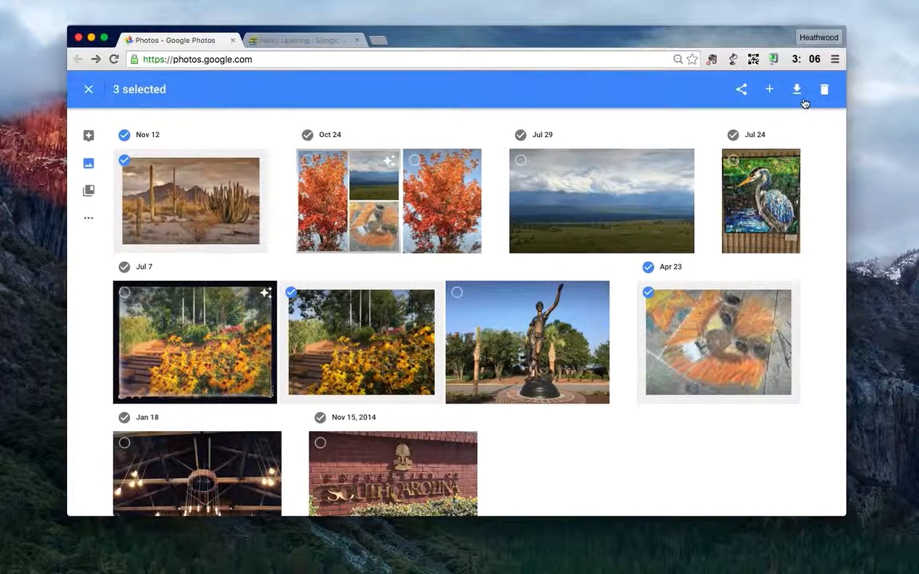
mouse_move(796, 89)
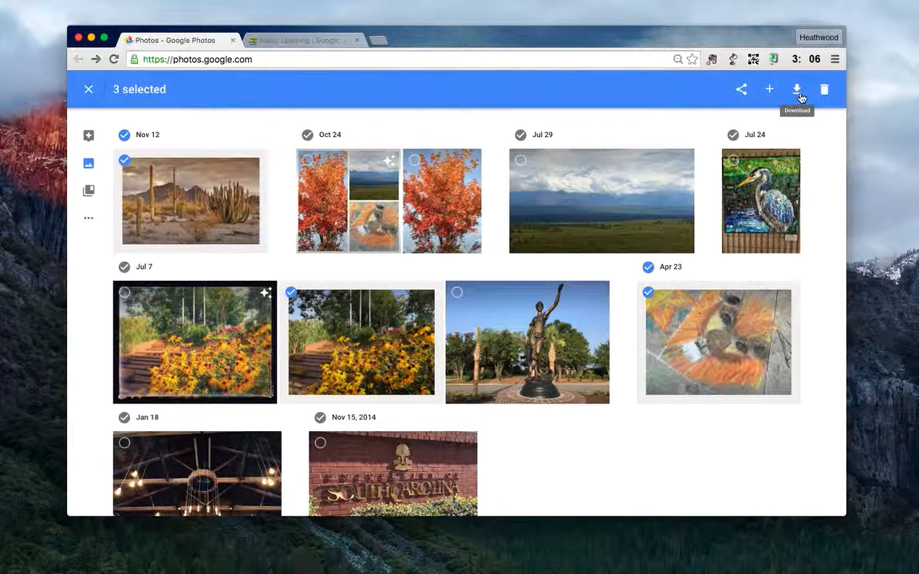
mouse_move(741, 89)
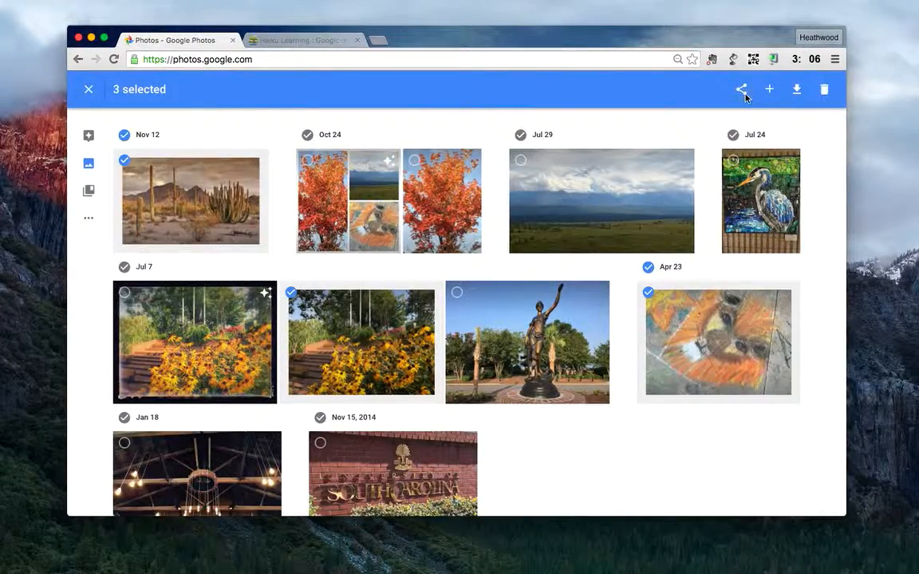
- Generate a shareable link for the selected photos and copy it via Edit > Copy
click(740, 89)
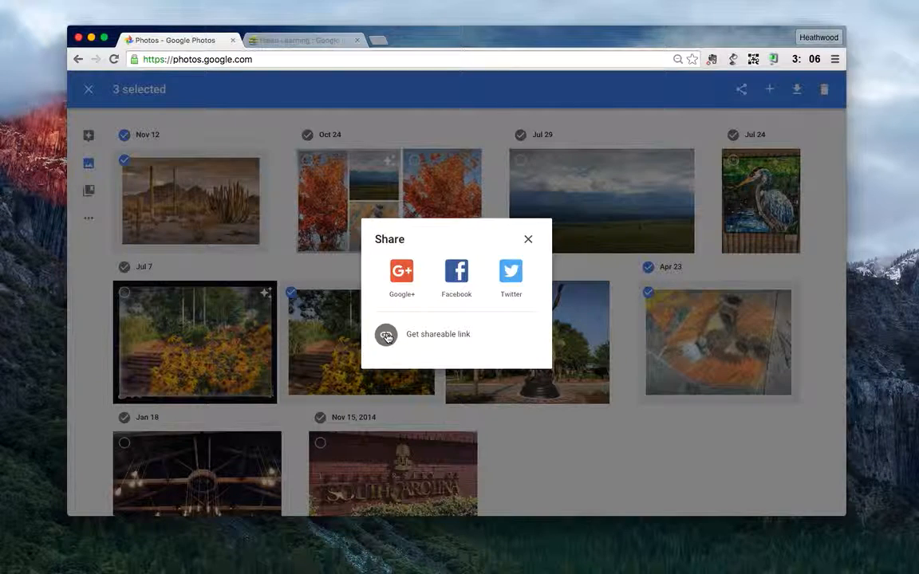
click(386, 336)
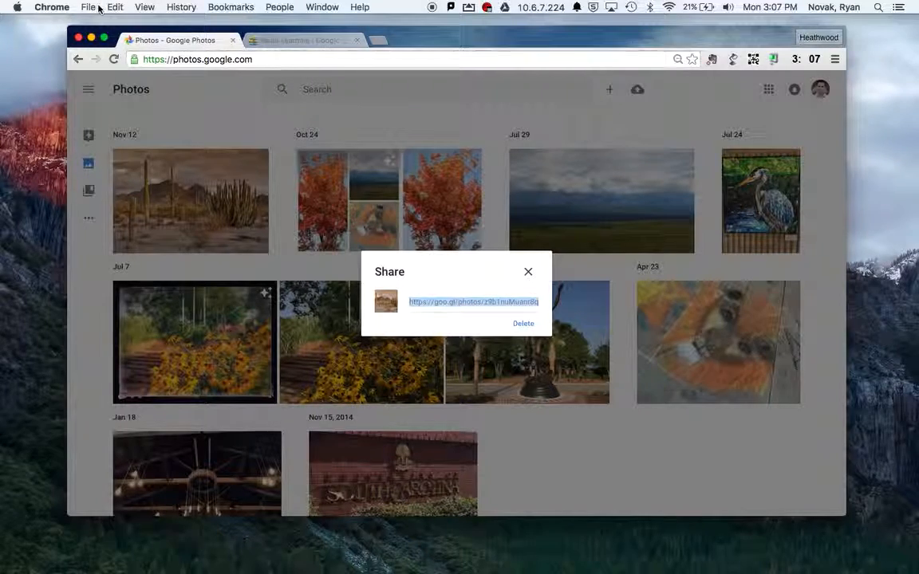
click(115, 7)
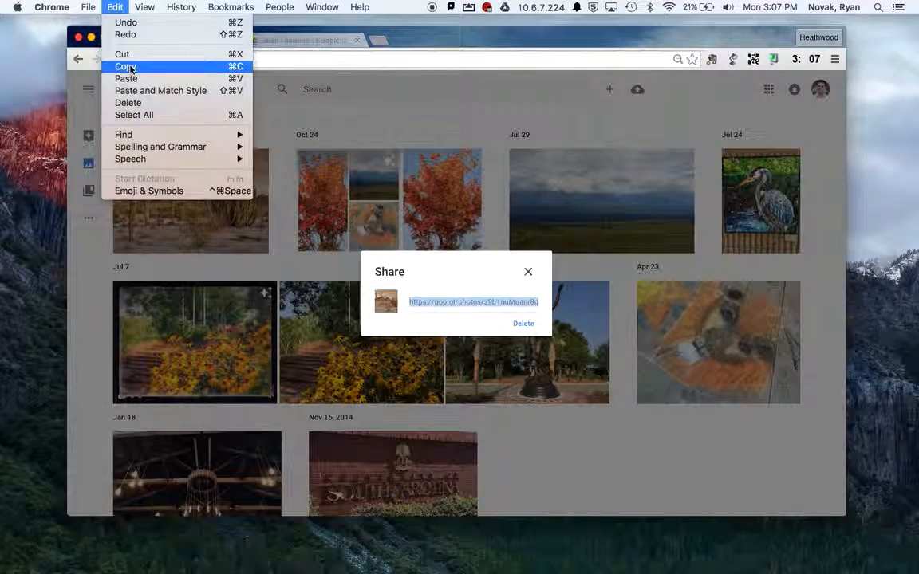
click(124, 67)
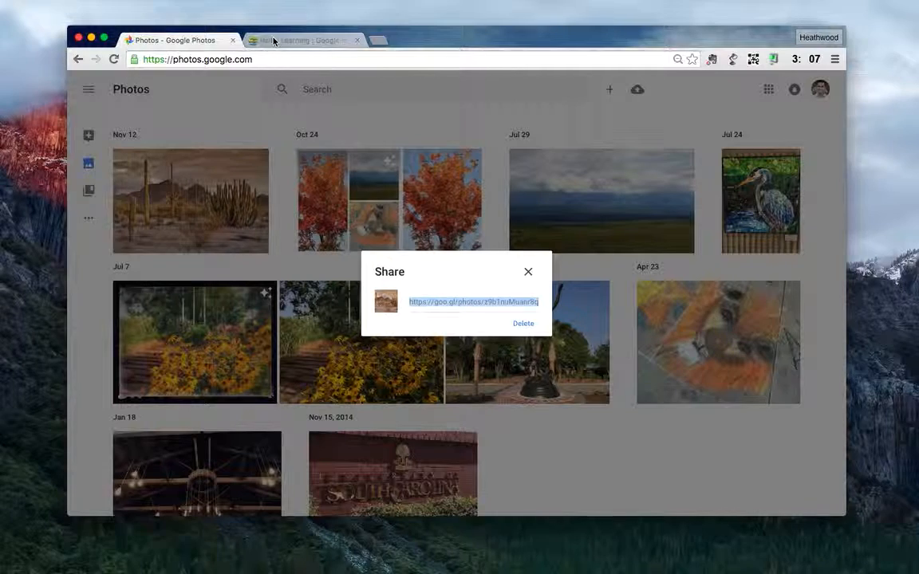
click(303, 40)
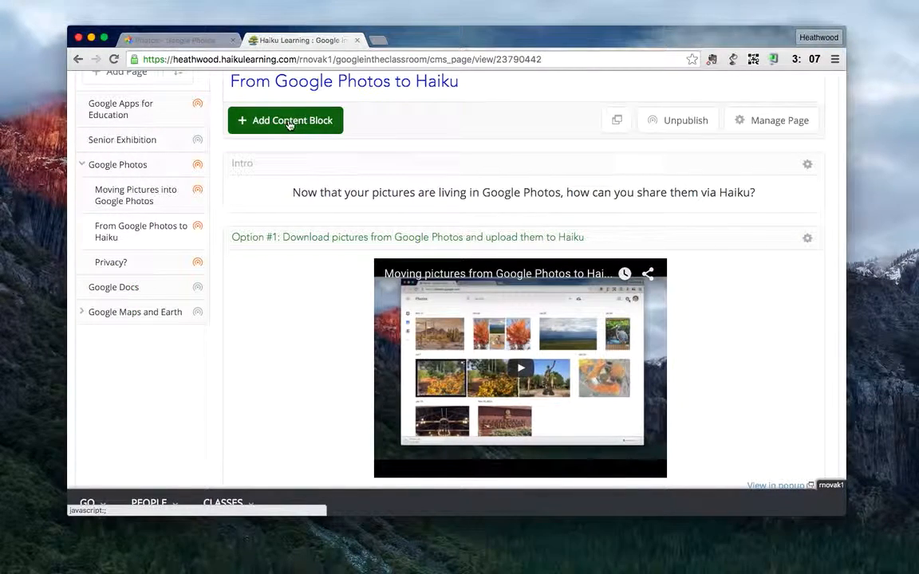
- Add a new Web Links content block to the Haiku Learning page
click(286, 119)
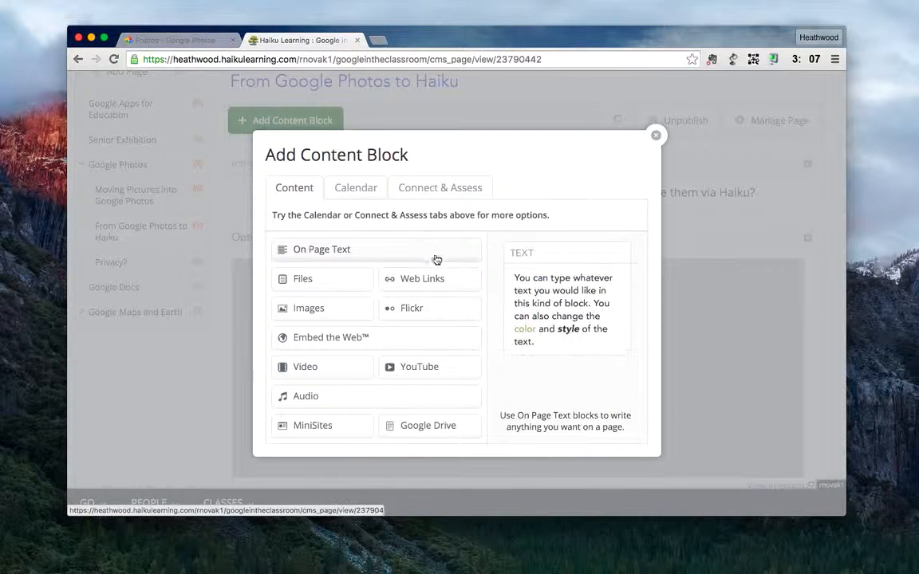
click(322, 249)
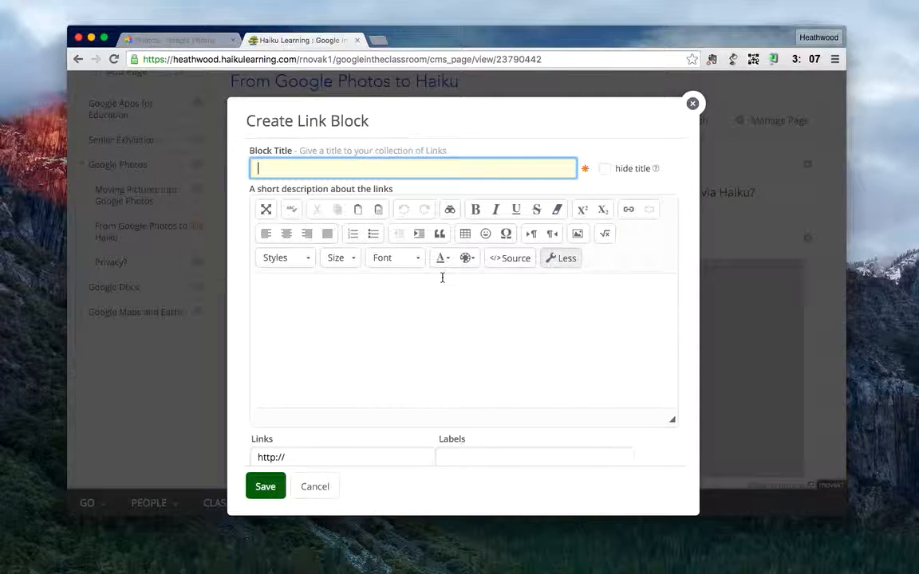
- Title the block 'Pictures from around the internet'
text(P)
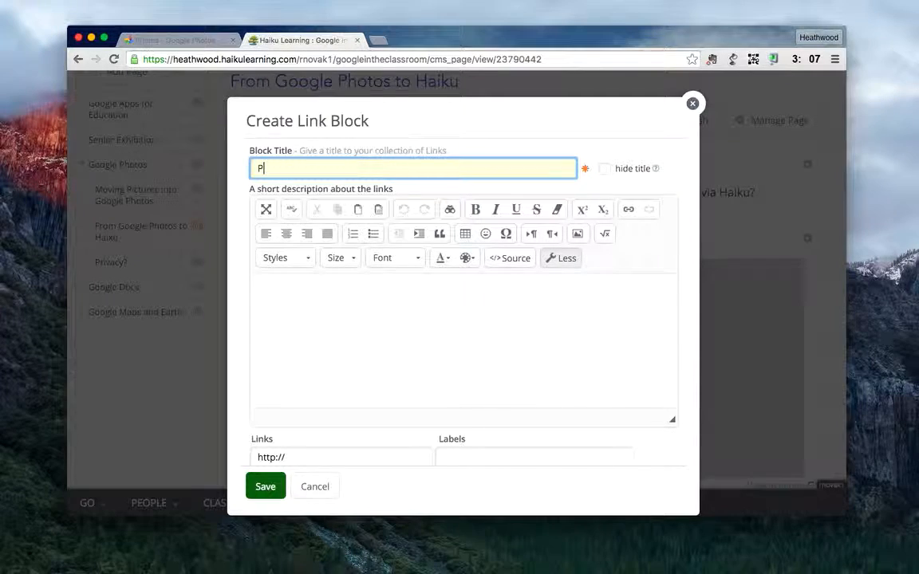
text(ictures from)
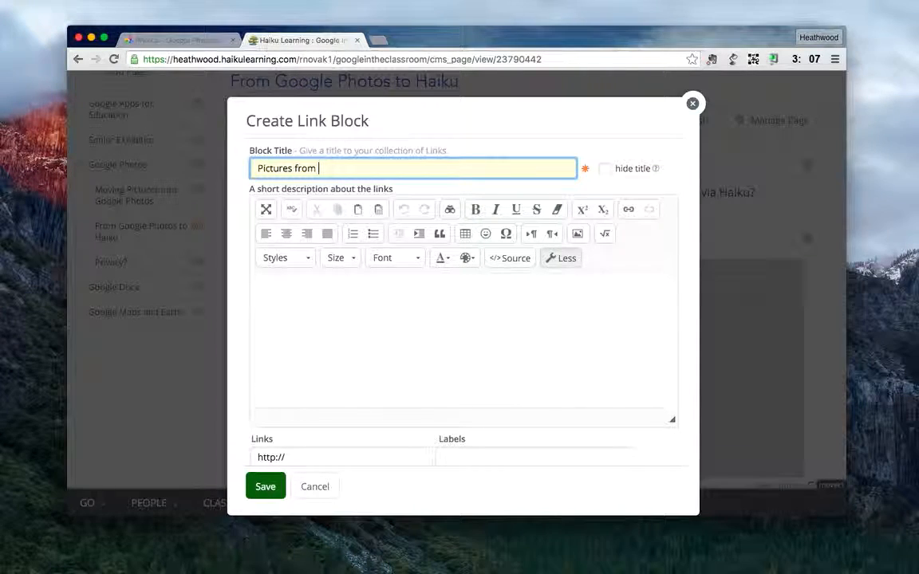
text(around the inter)
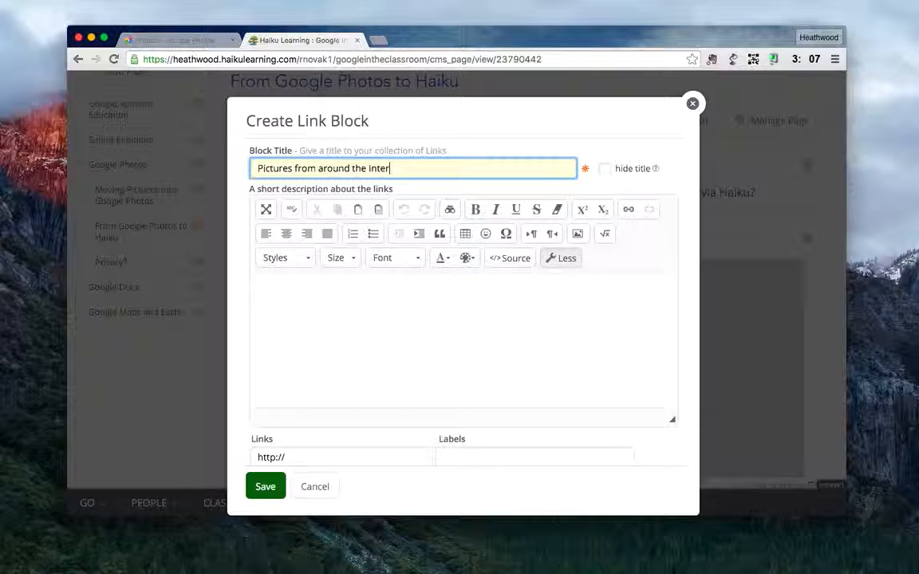
text(net)
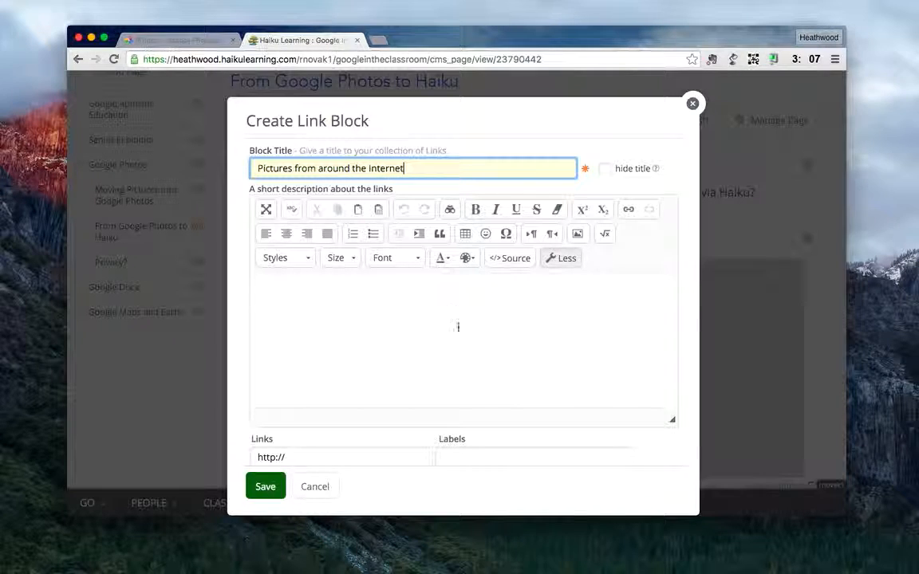
mouse_move(450, 319)
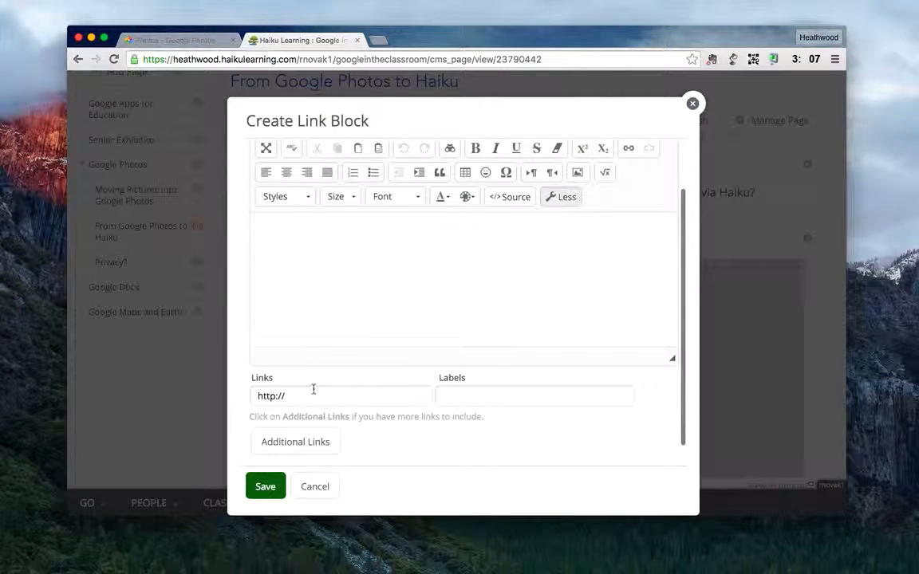
click(341, 396)
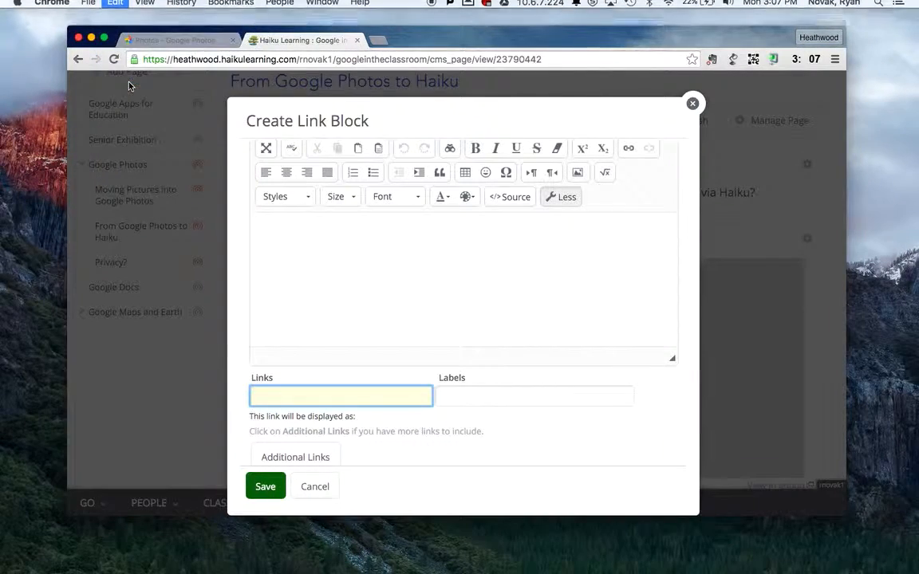
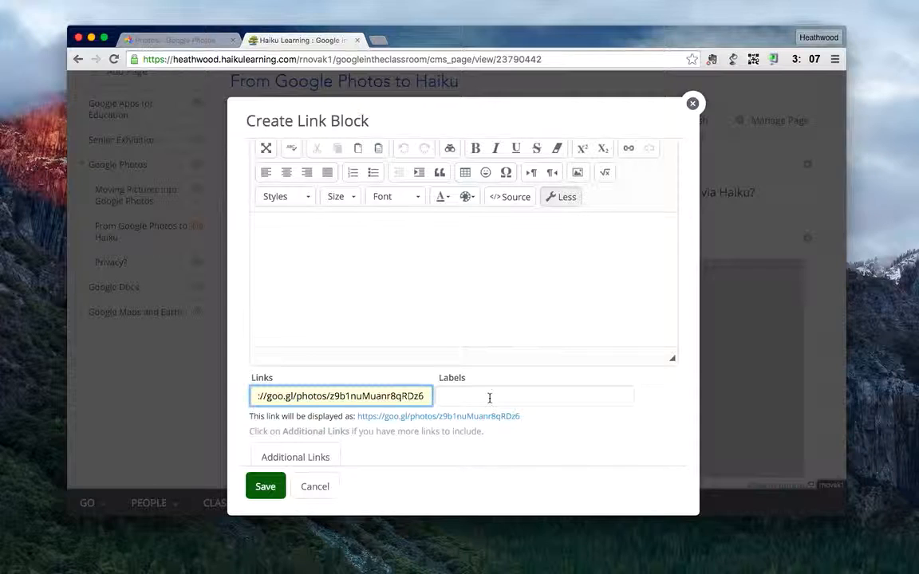
click(533, 395)
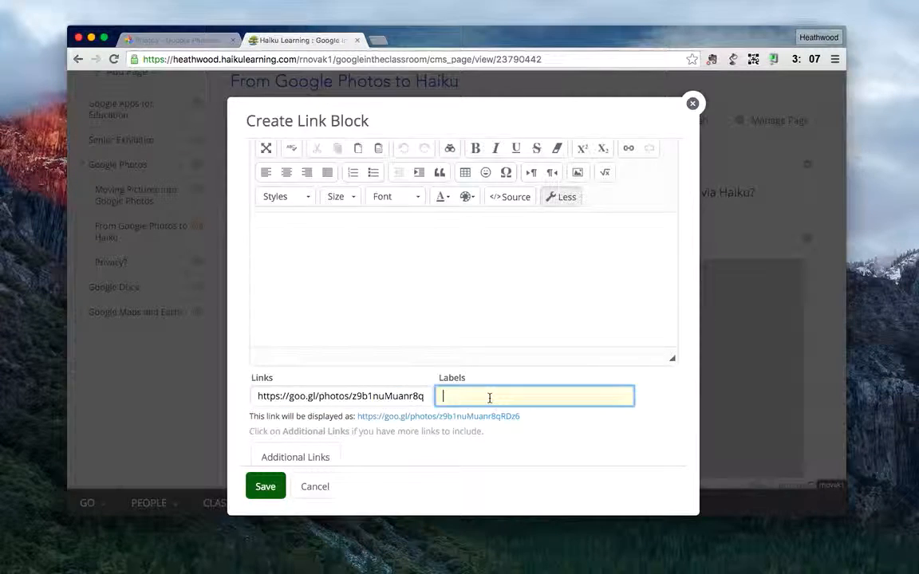
text(Three p)
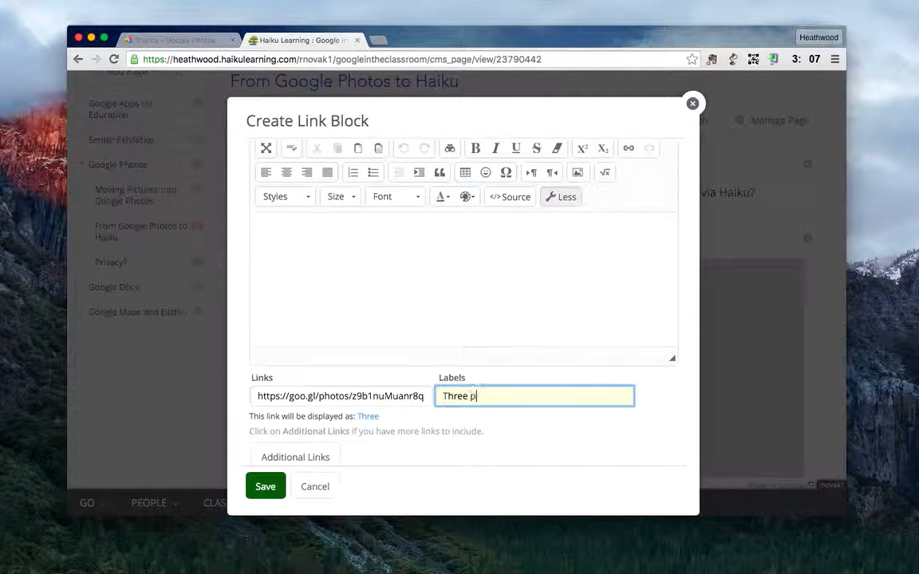
text(ictures)
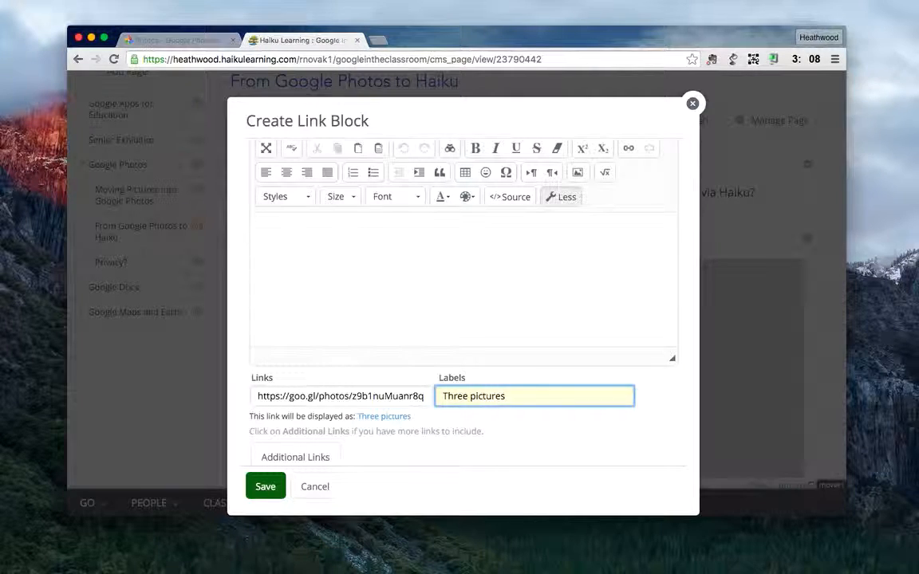
- Save the new link block to the page
click(265, 486)
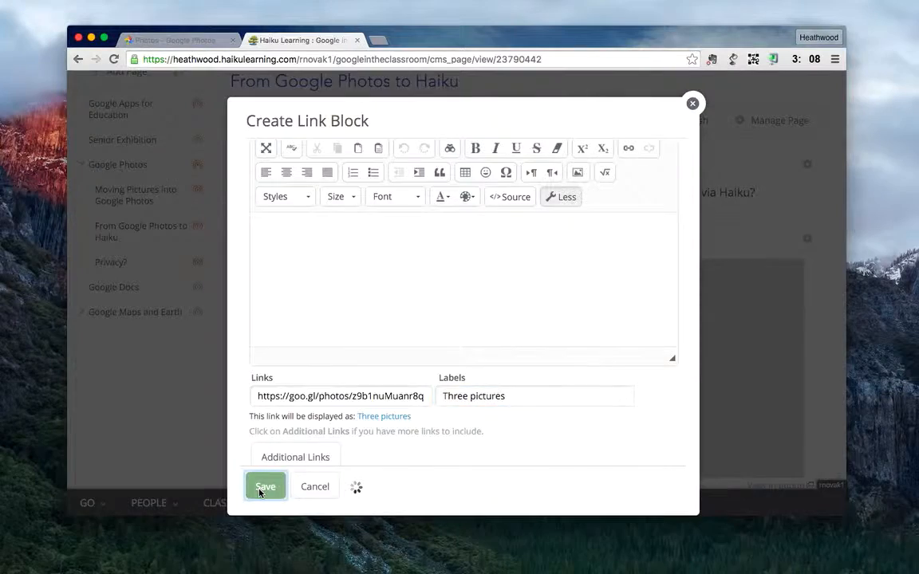
click(265, 487)
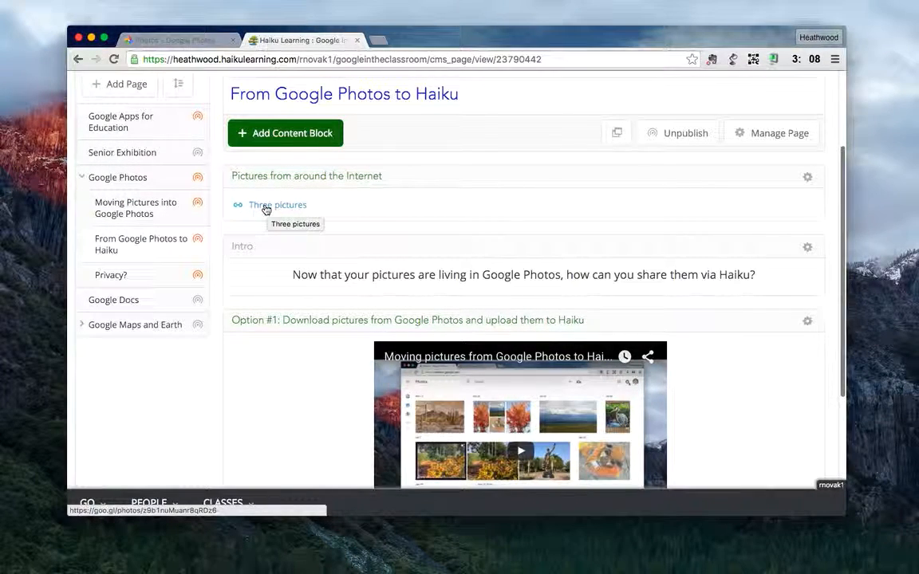
- Follow the Three pictures link and view the desert cactus photo full size
click(278, 204)
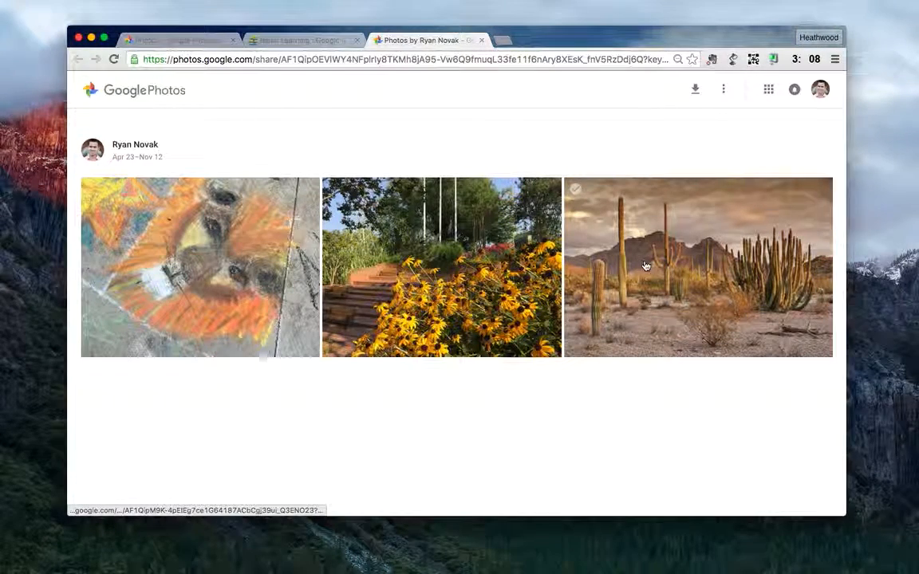
click(199, 268)
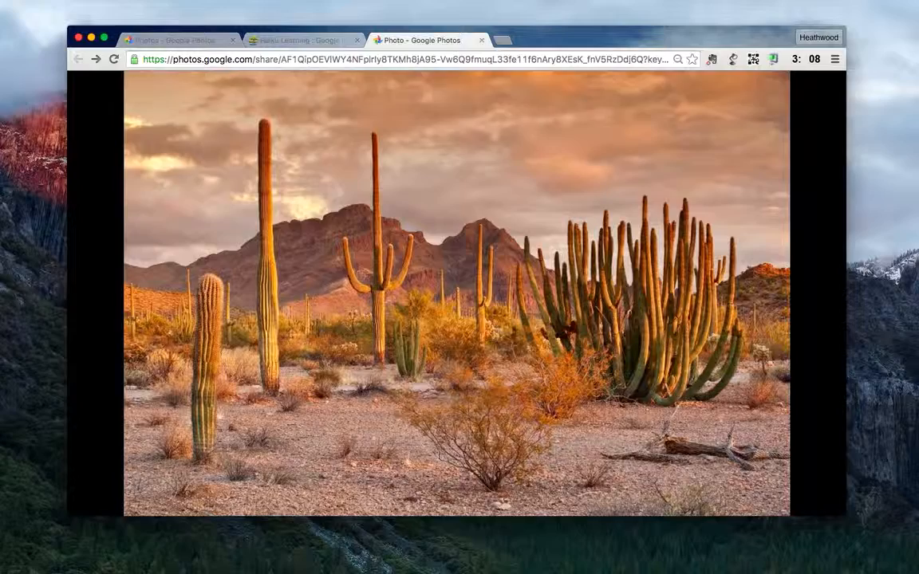
click(76, 59)
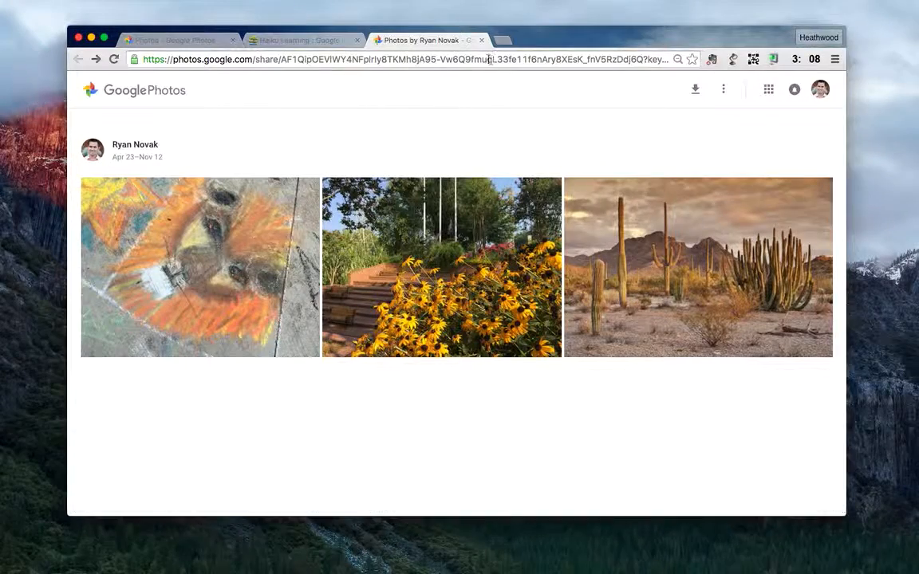
- Return to the photo library and close the sharing link panel
click(304, 40)
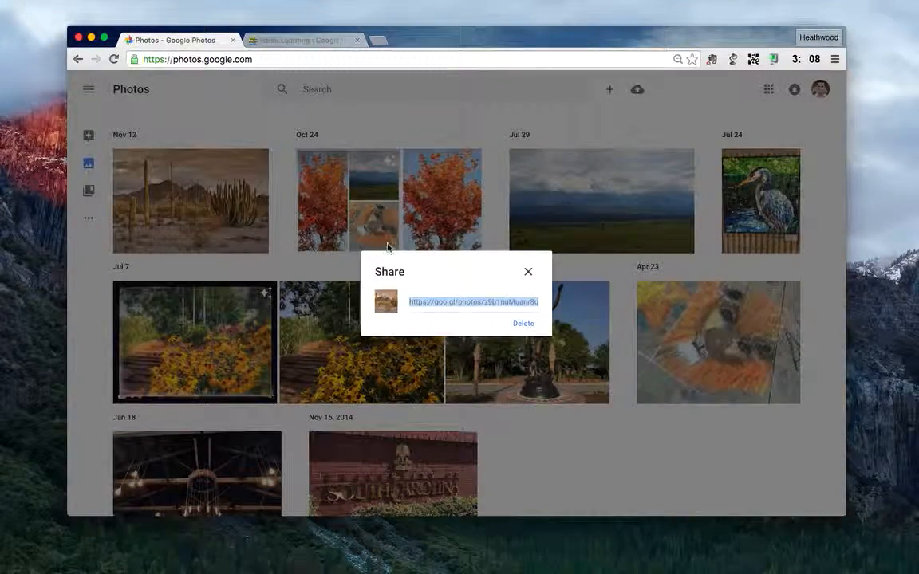
click(526, 272)
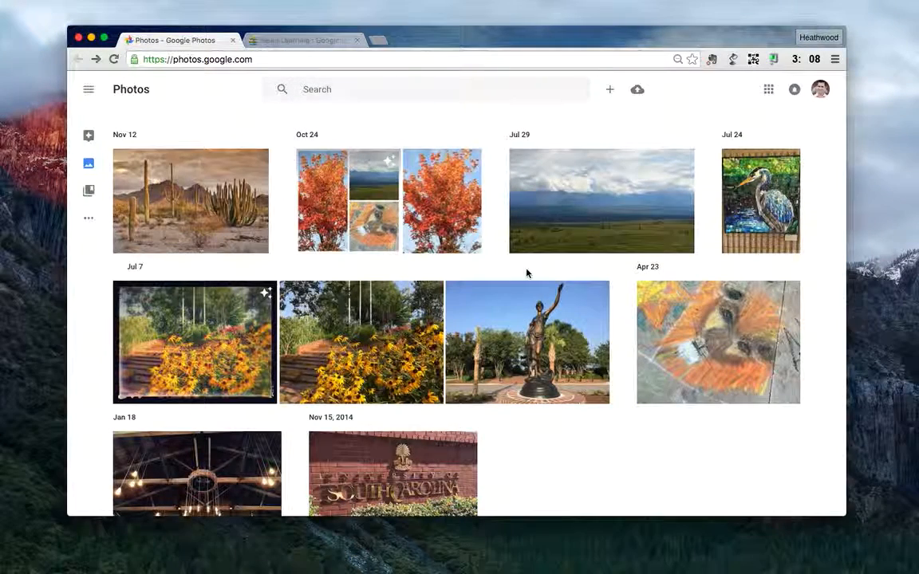